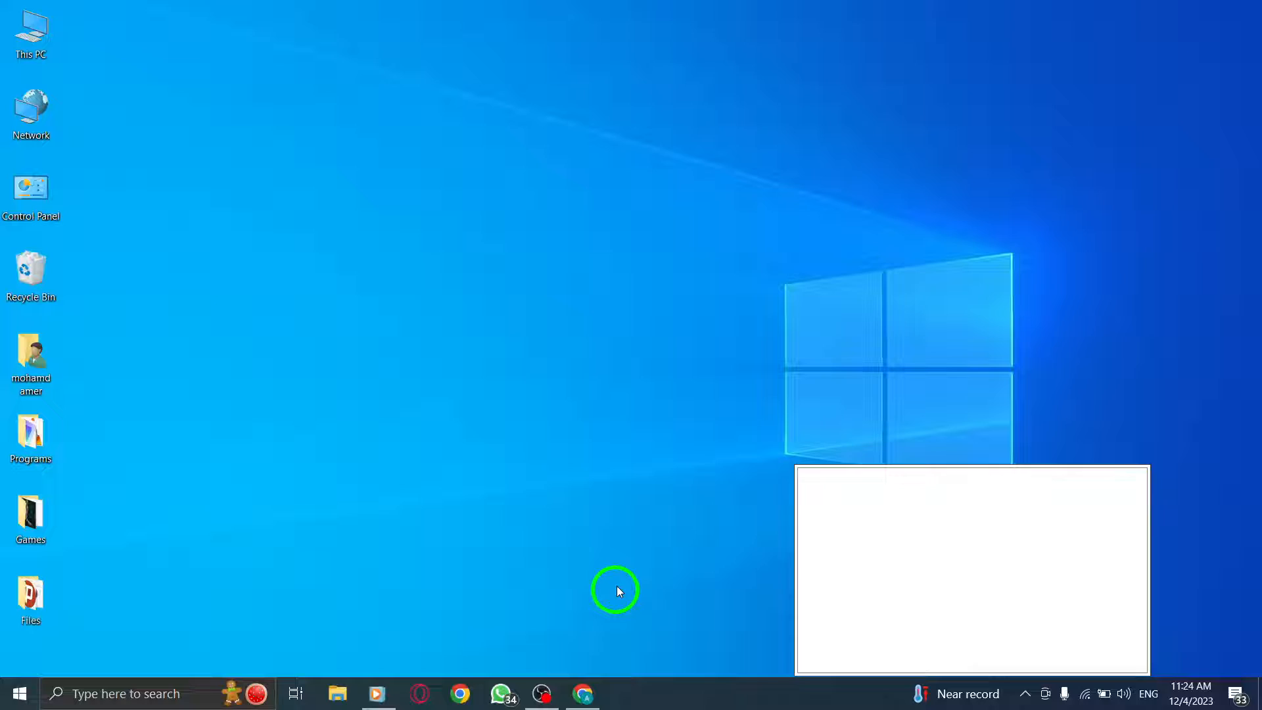
Open YouTube and go to YouTube Studio from the profile account menu.
click(582, 693)
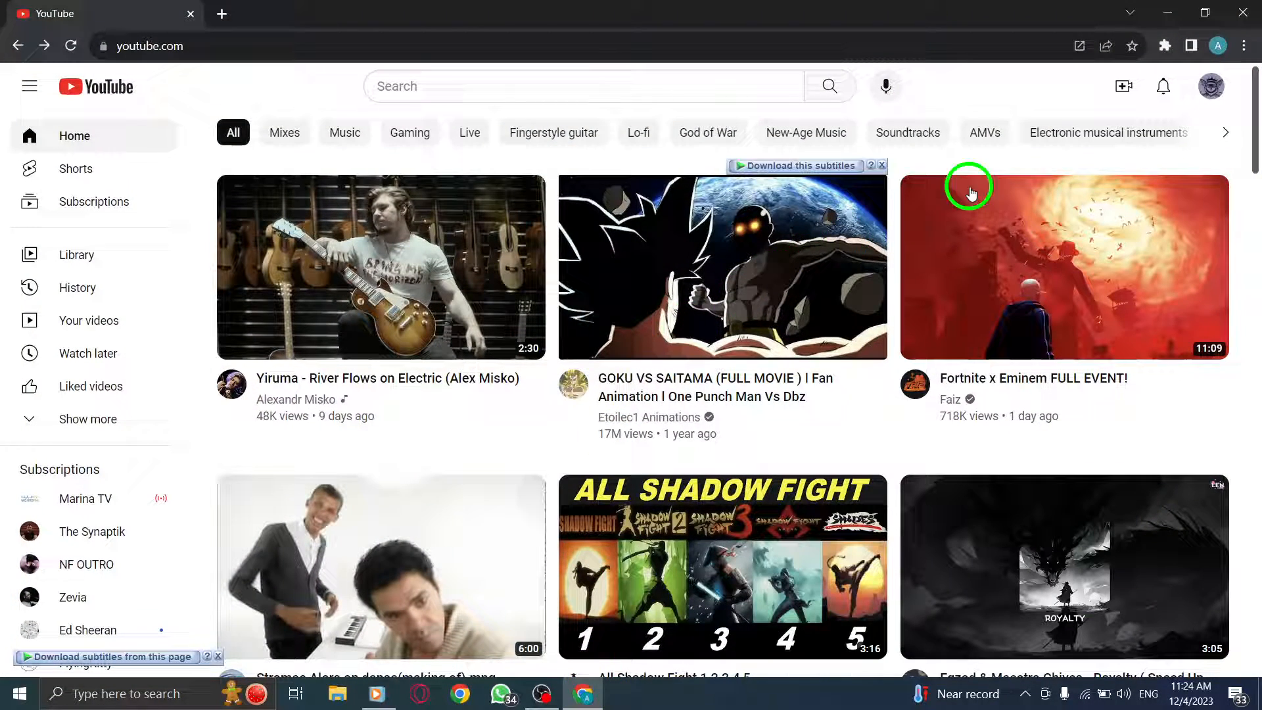
click(1217, 87)
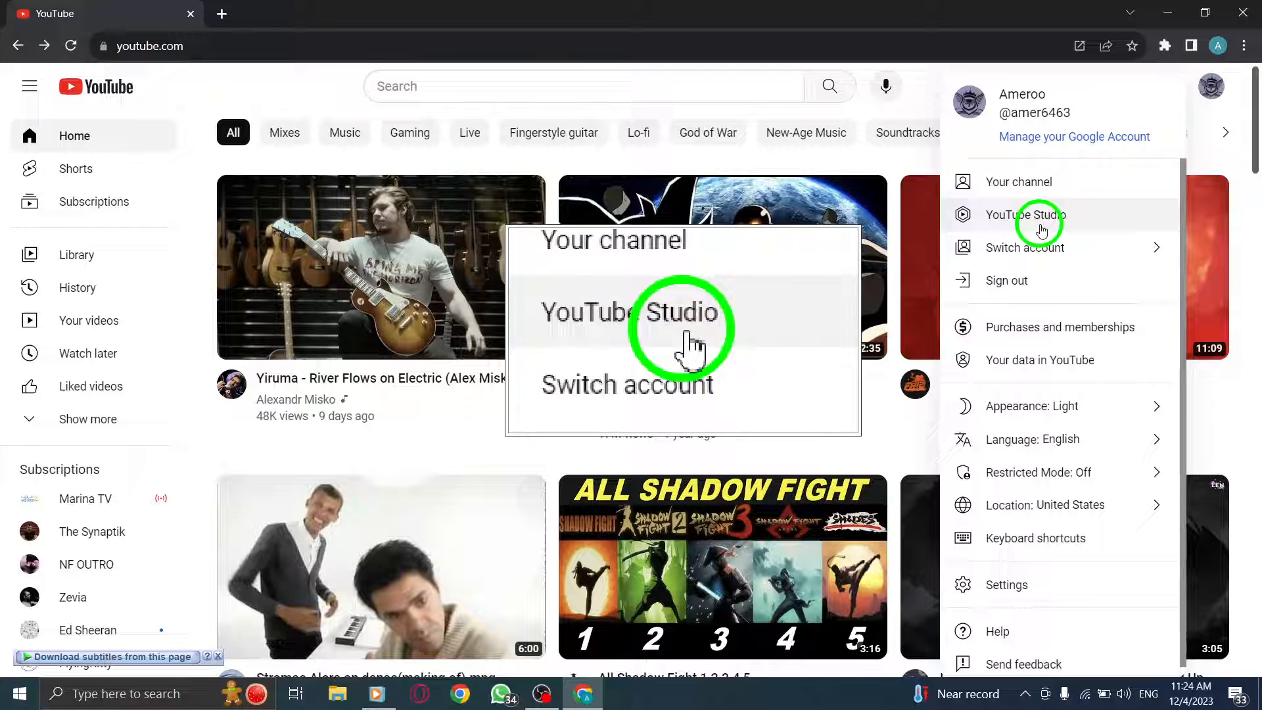
click(1027, 214)
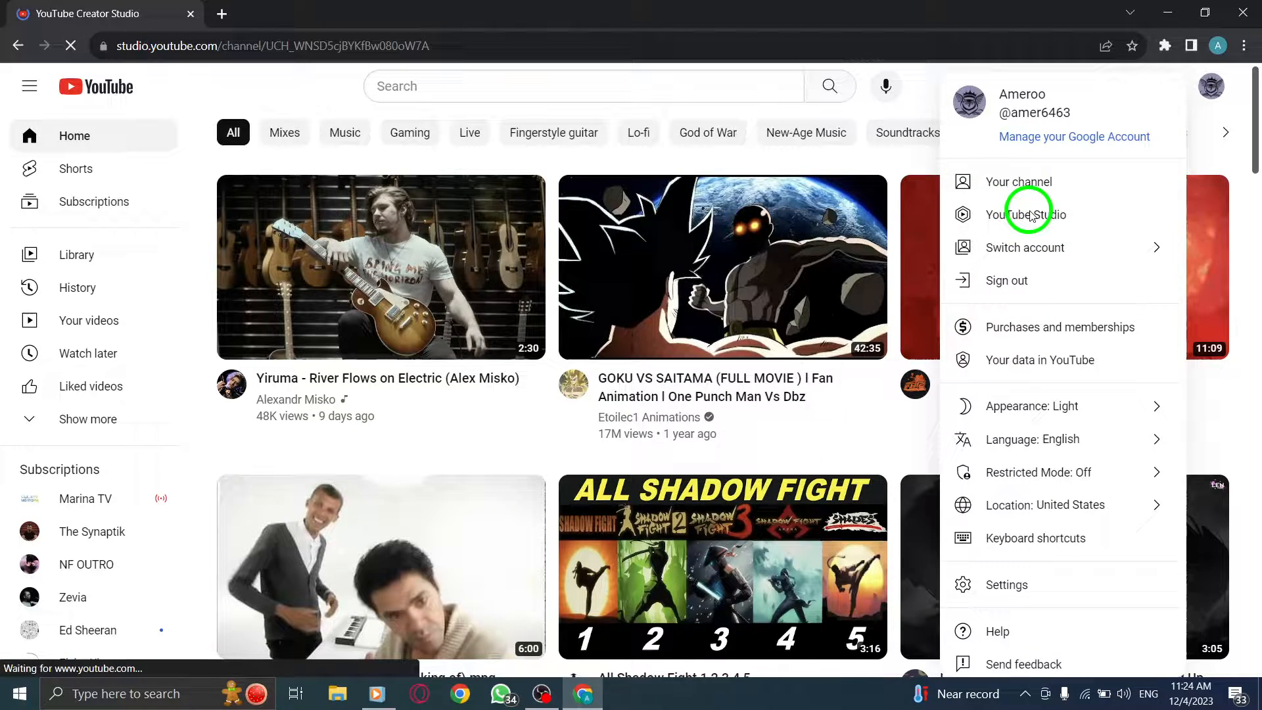
click(1029, 214)
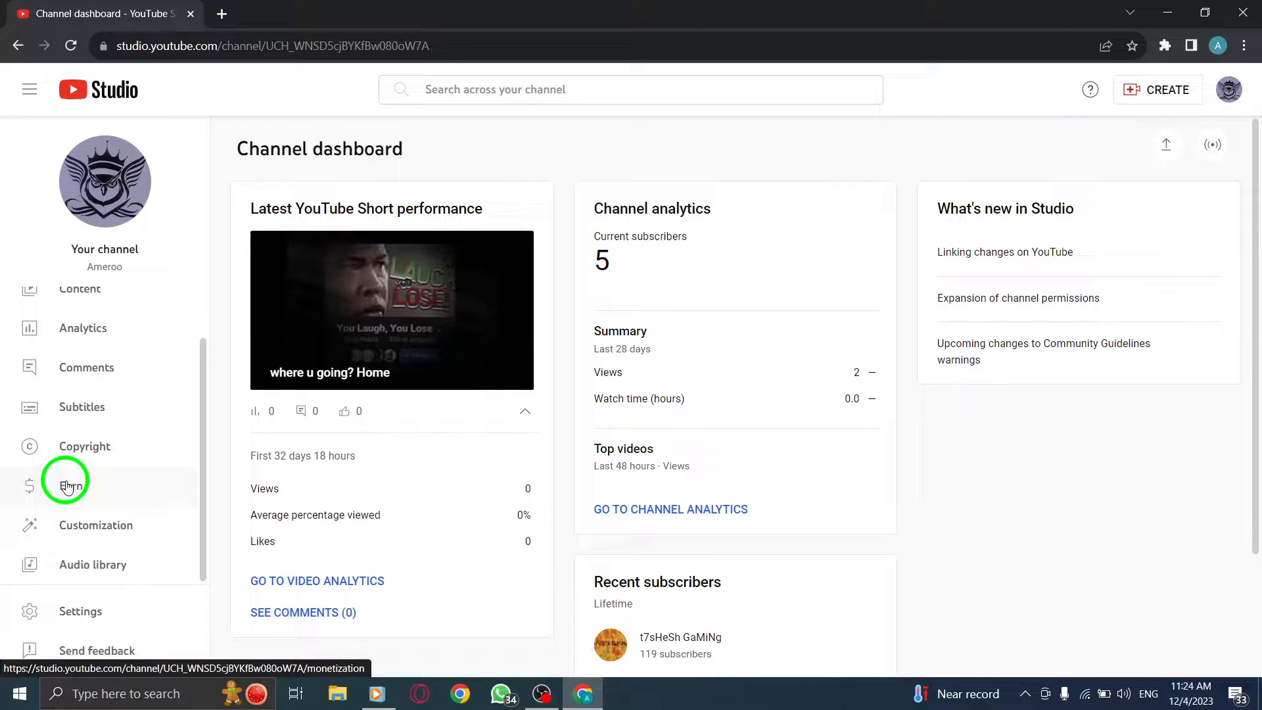
Open Customization and view the Layout tab's Featured sections list (Short videos, Videos).
click(94, 525)
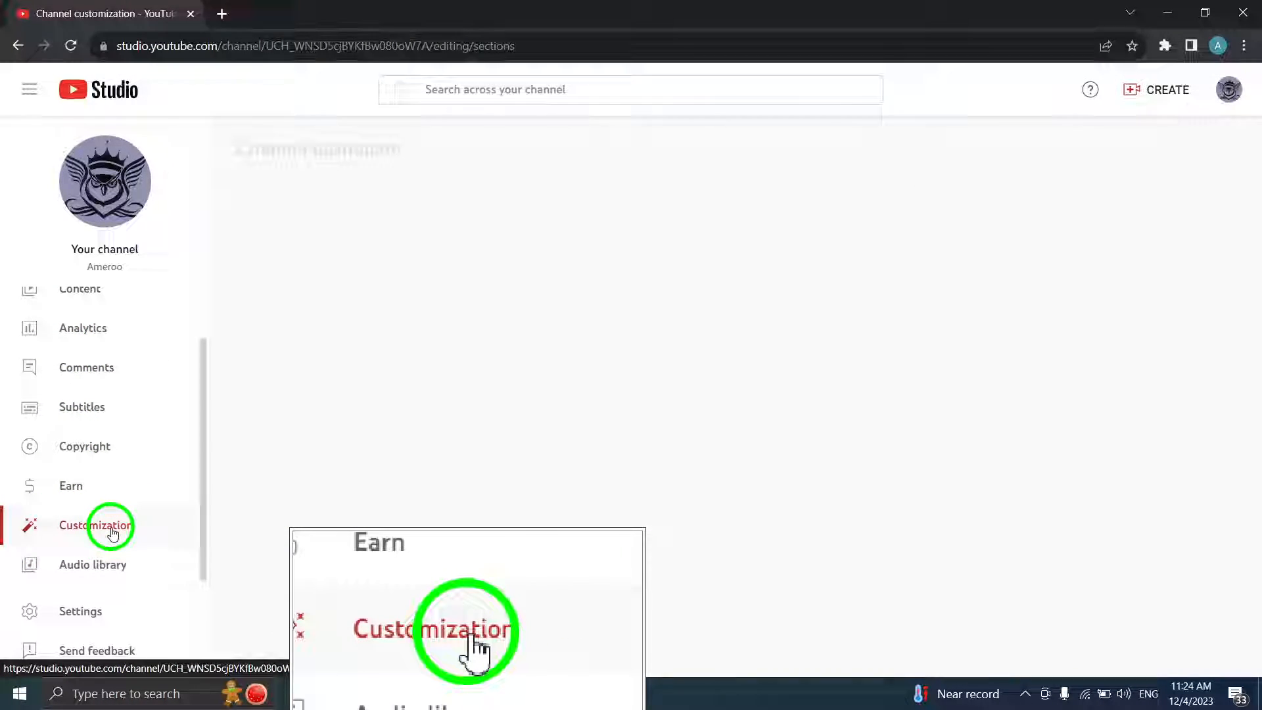
click(95, 524)
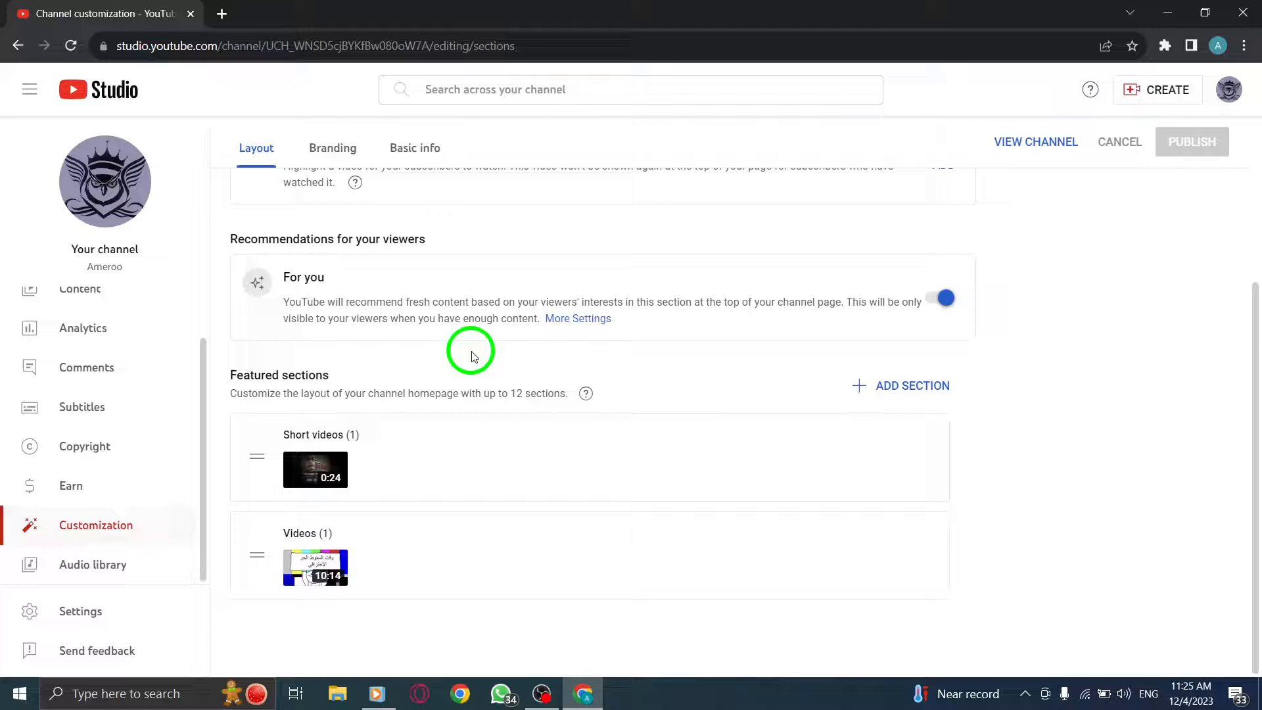
double_click(280, 374)
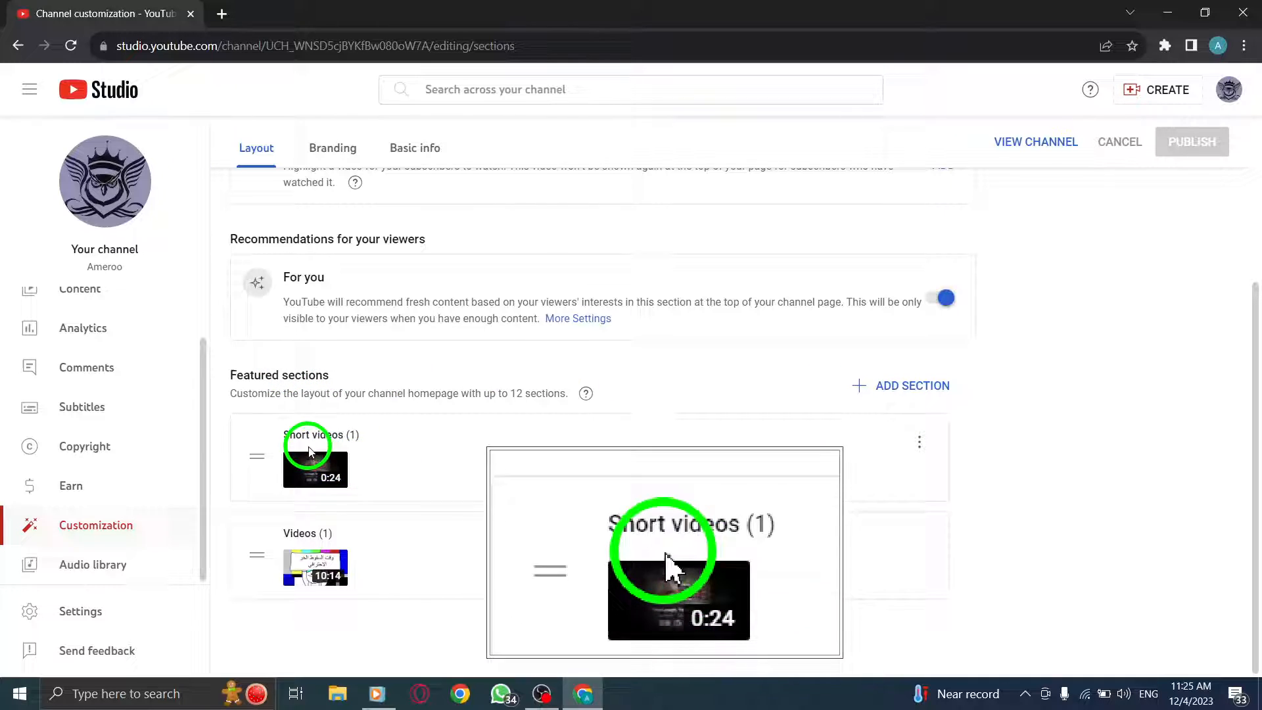
click(919, 441)
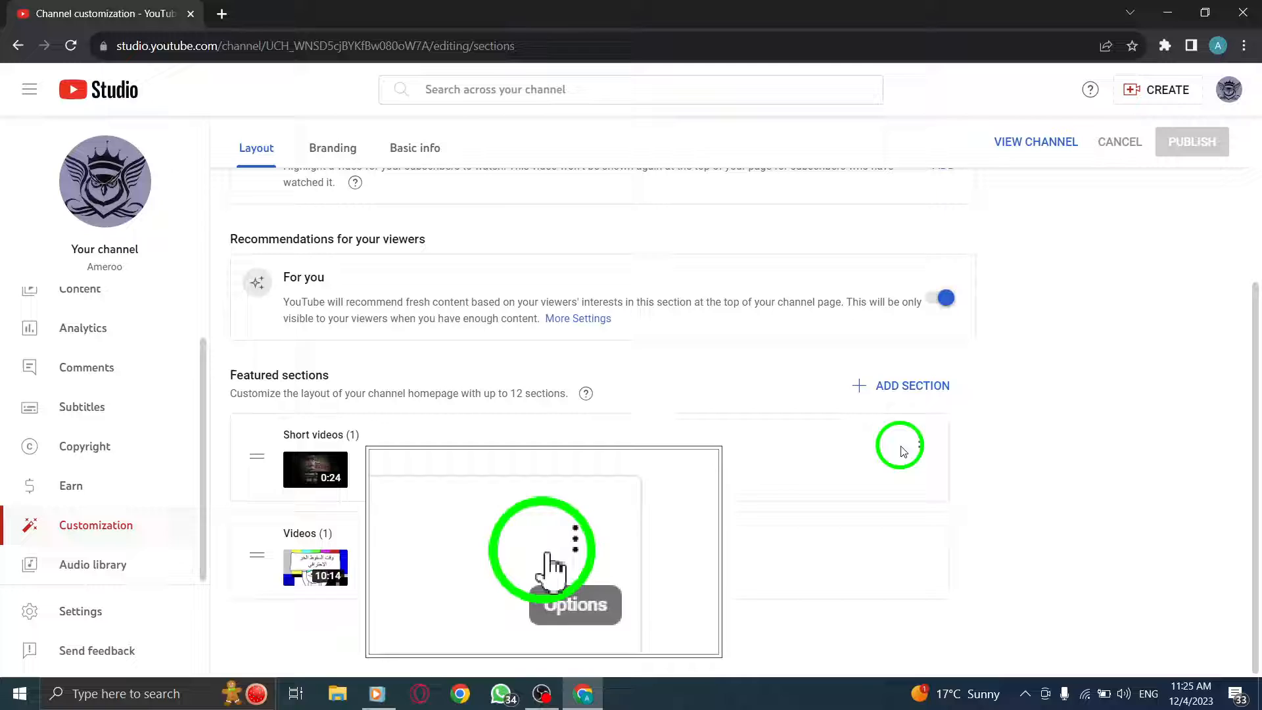
mouse_move(919, 449)
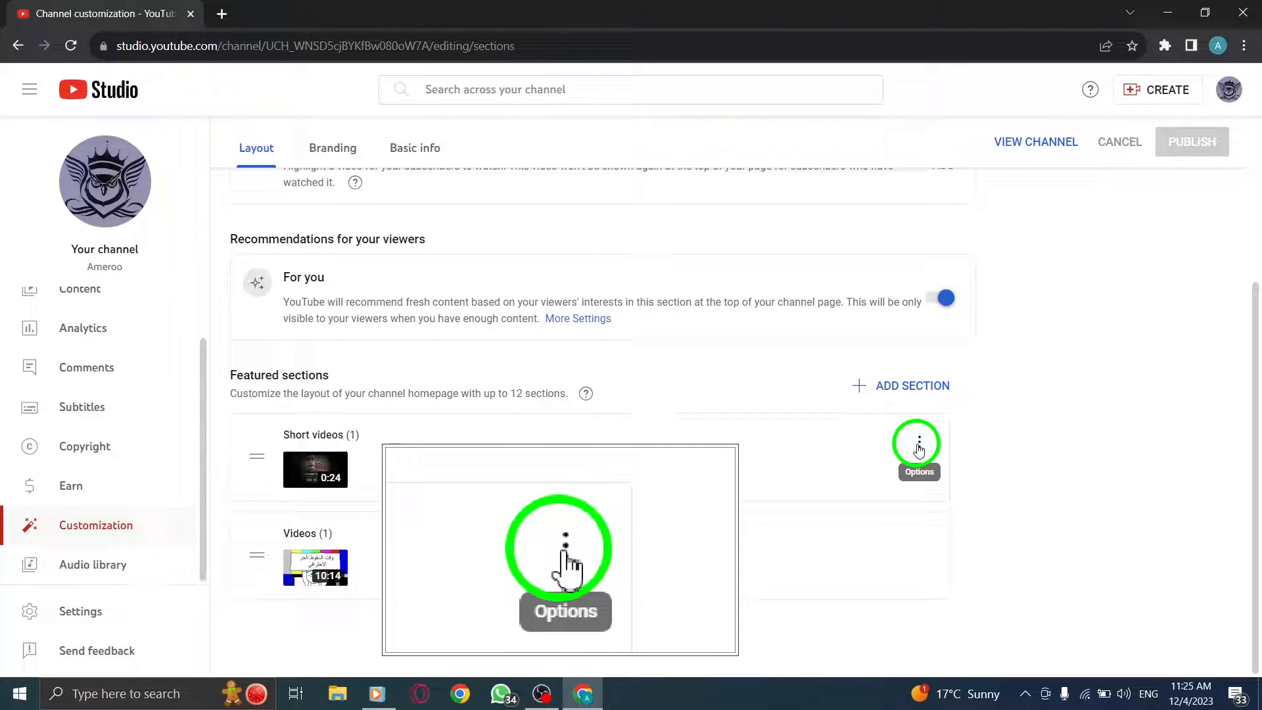
click(915, 444)
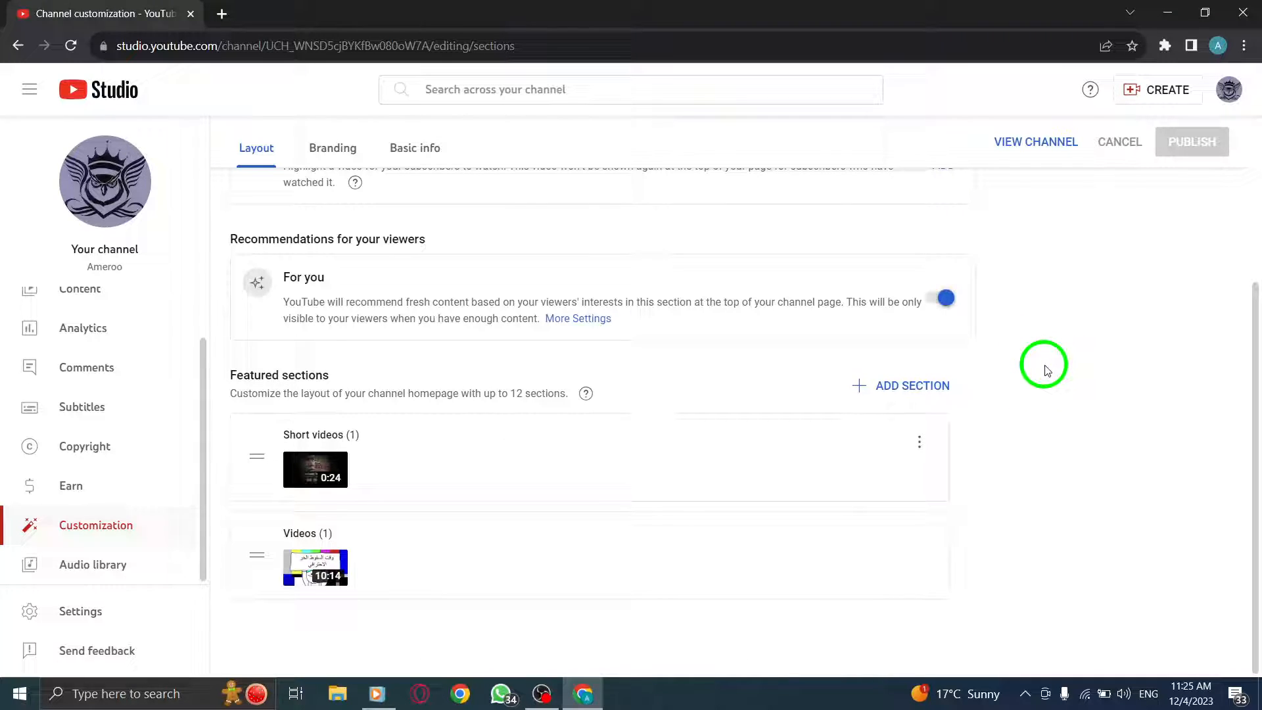
mouse_move(1031, 370)
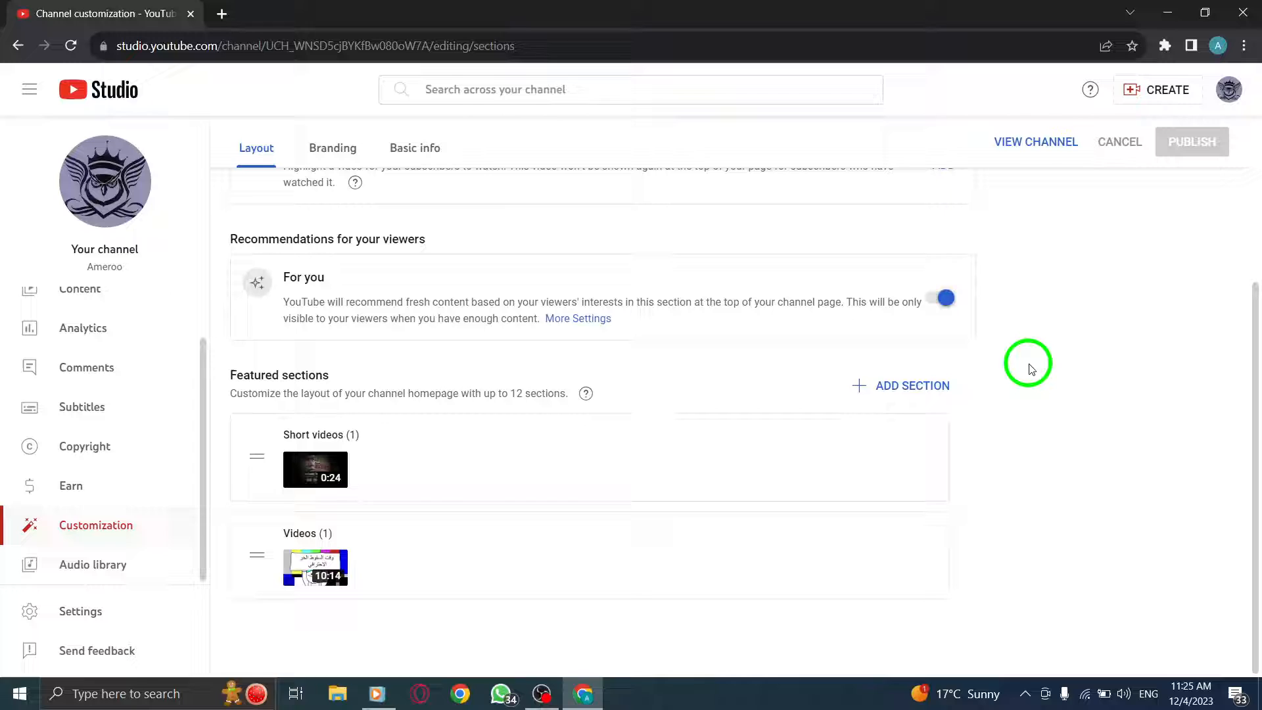